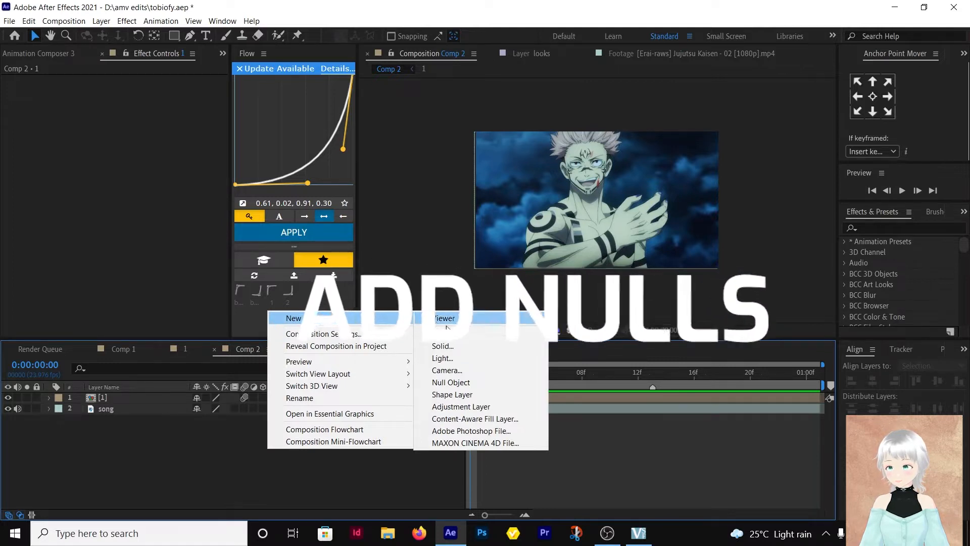
- Add three null objects above the anime clip in Comp 2, then select the clip layer
click(451, 382)
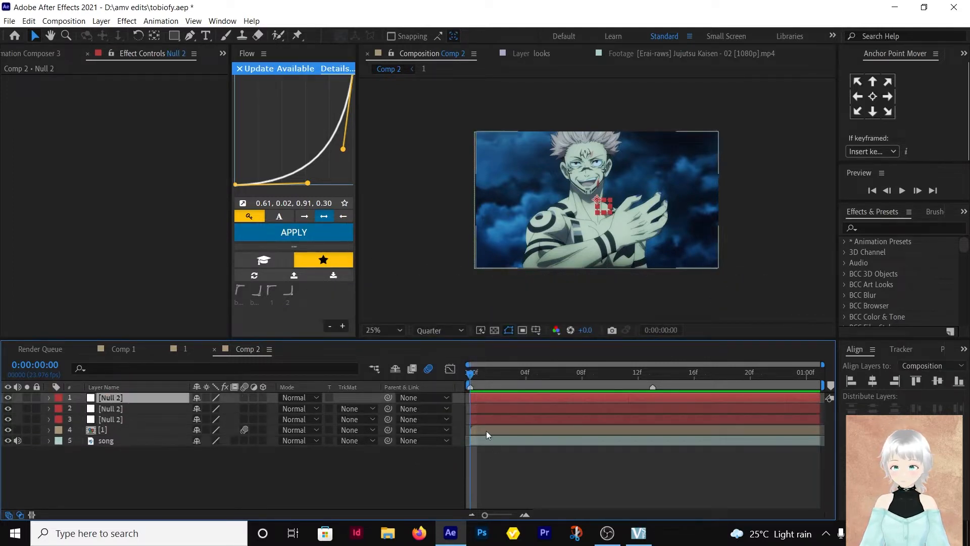
click(111, 430)
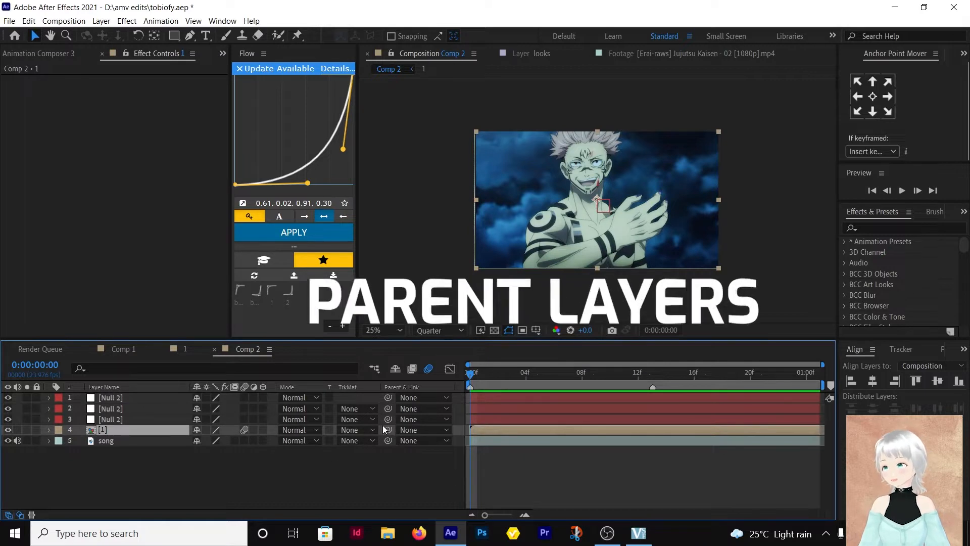
mouse_move(388, 419)
text(-)
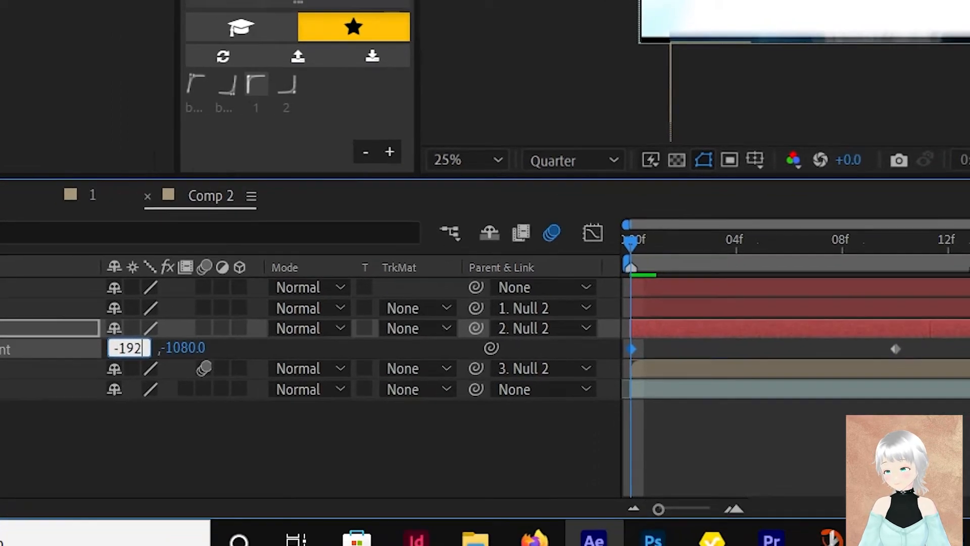
- Chain the nulls and clip to null 3; keyframe its anchor point and 500% scale
text(192)
text(500)
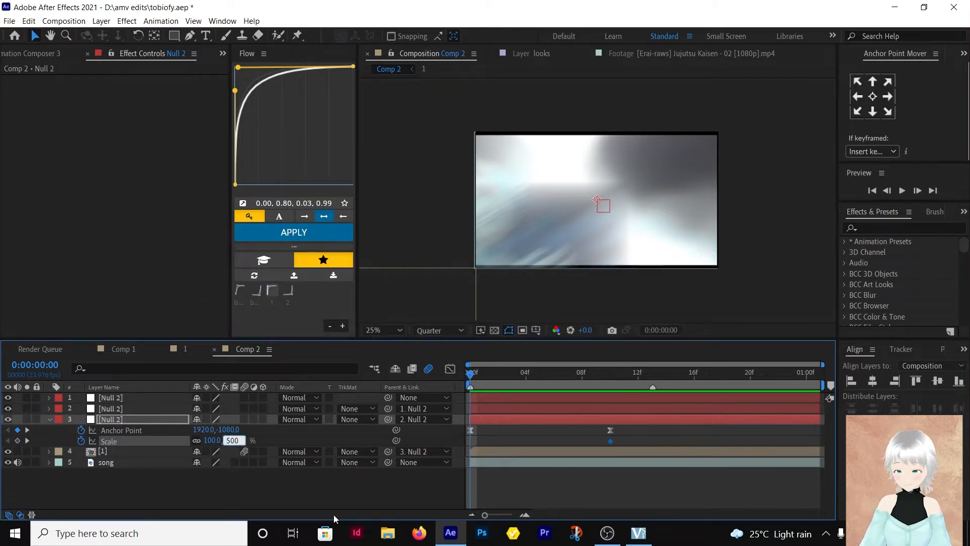
click(293, 232)
text(repe)
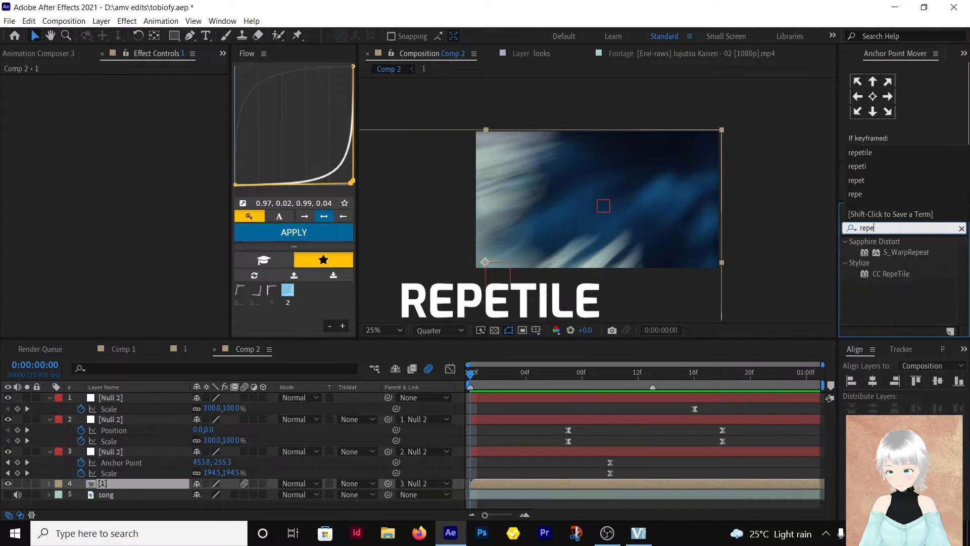
- Apply CC RepeTile to the clip with all Expand values at 200 and Unfold tiling
double_click(891, 251)
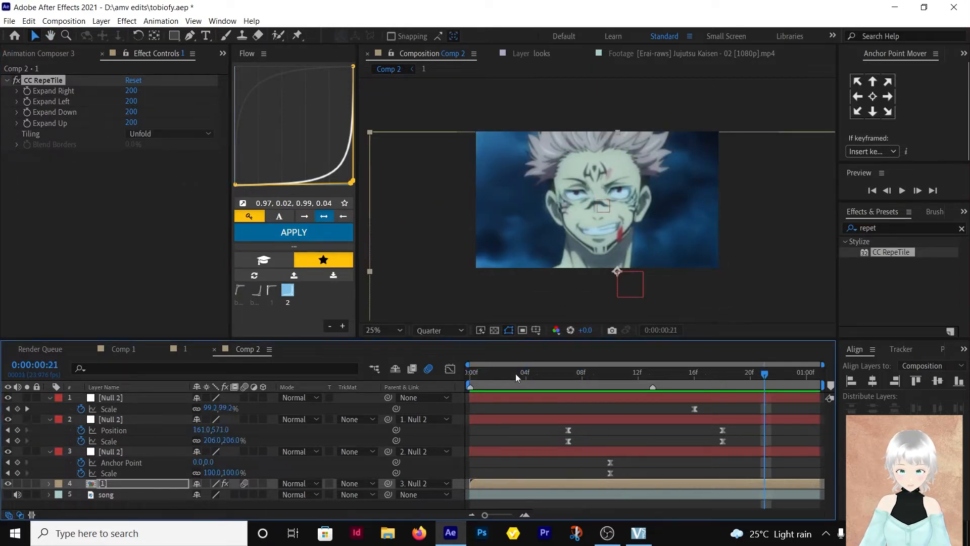
- Keyframe separate X/Y Position shake on the clip, retime Null 3 keyframes, apply Flow easing
click(469, 372)
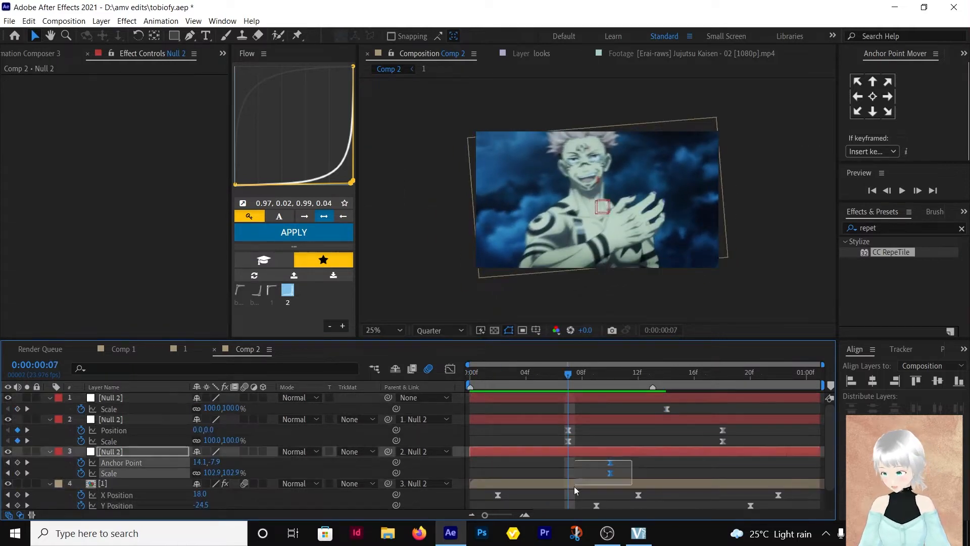
click(469, 384)
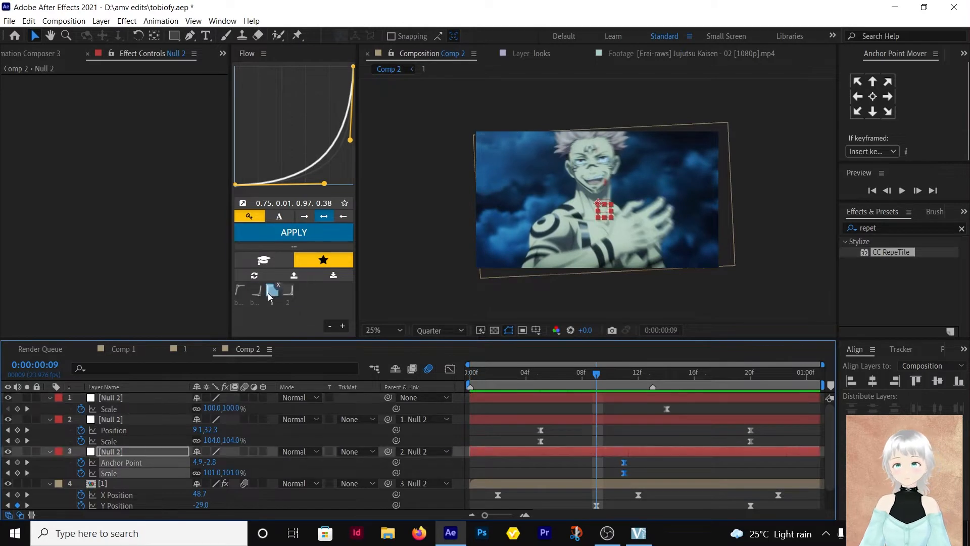
click(294, 232)
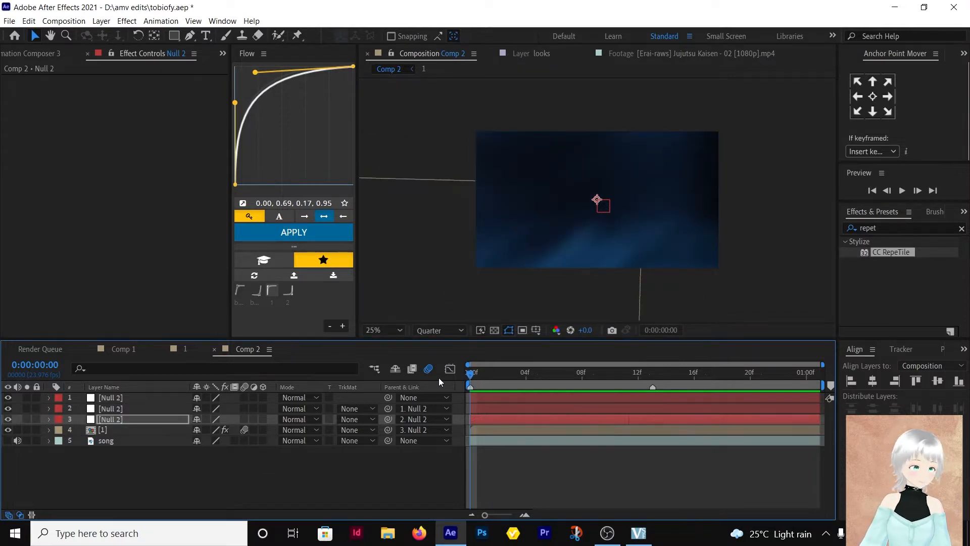
- Collapse CC RepeTile, add Looks to the anime clip via FX Console, and launch its editor
click(124, 430)
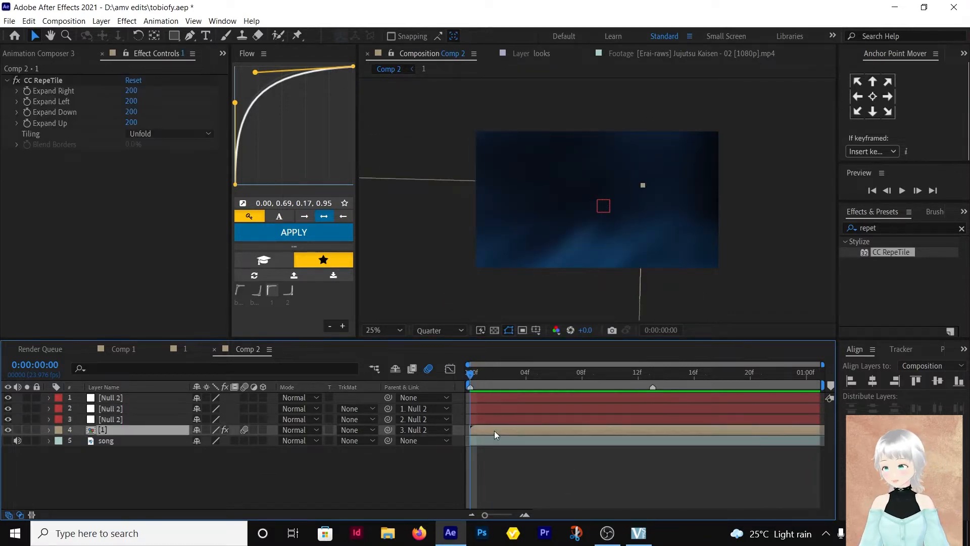
click(17, 80)
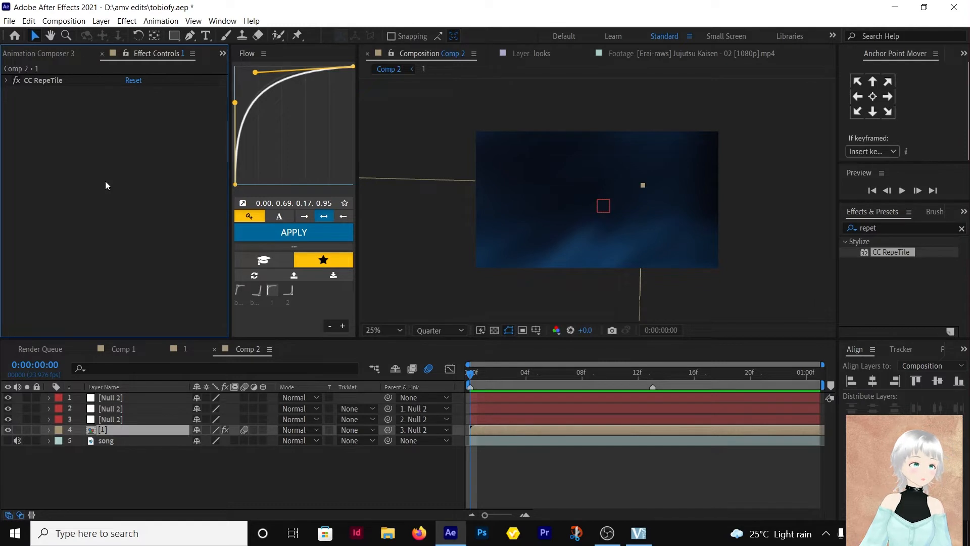
mouse_move(736, 523)
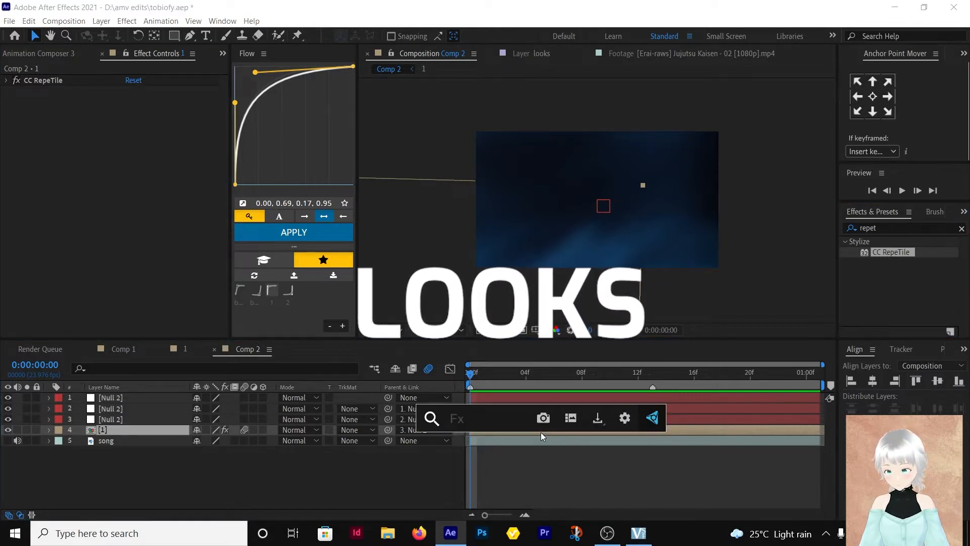
text(loo)
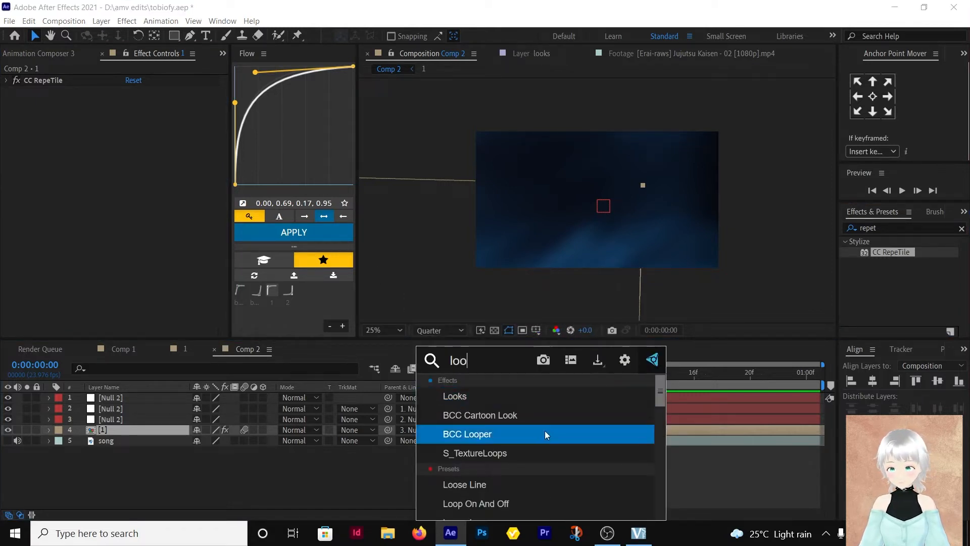
double_click(455, 396)
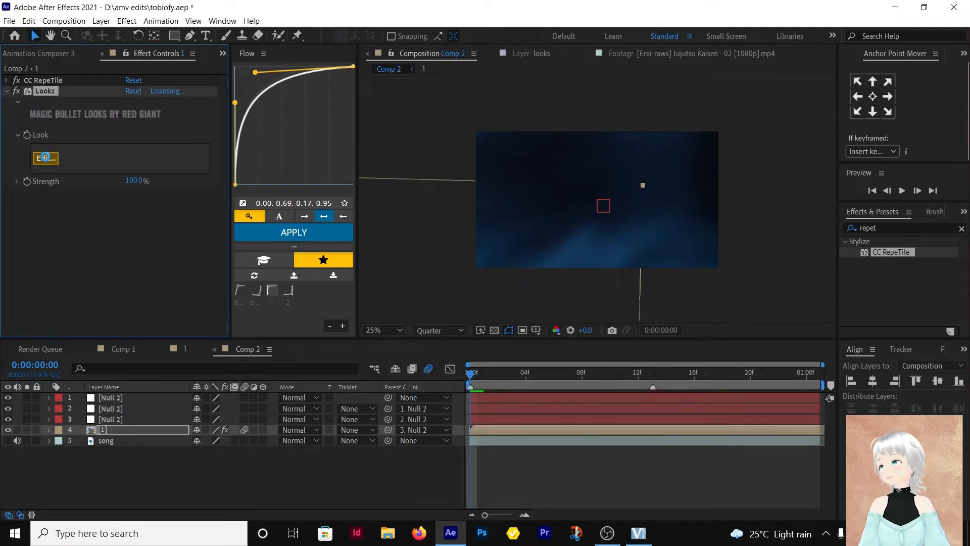
click(46, 157)
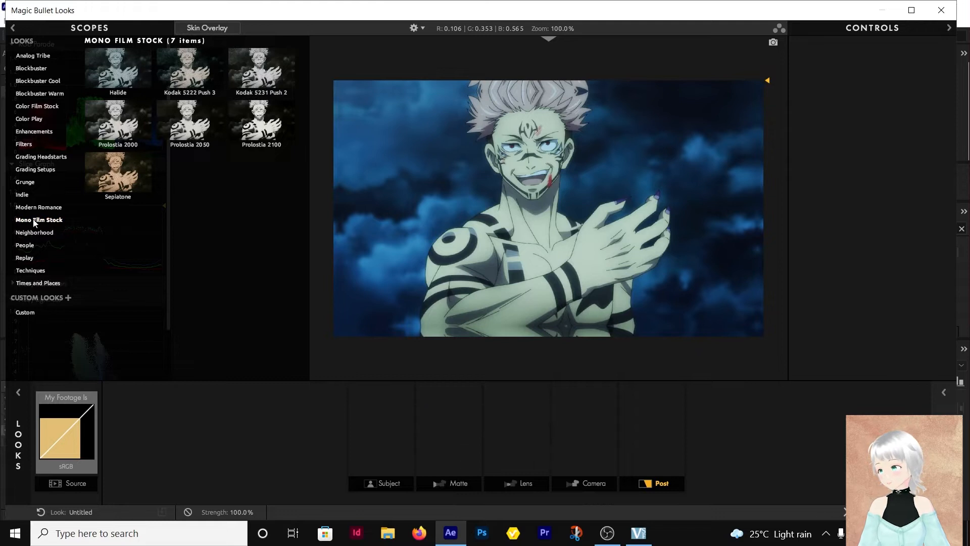
- Apply a Mono Film Stock look to the clip and finish back to After Effects
click(261, 122)
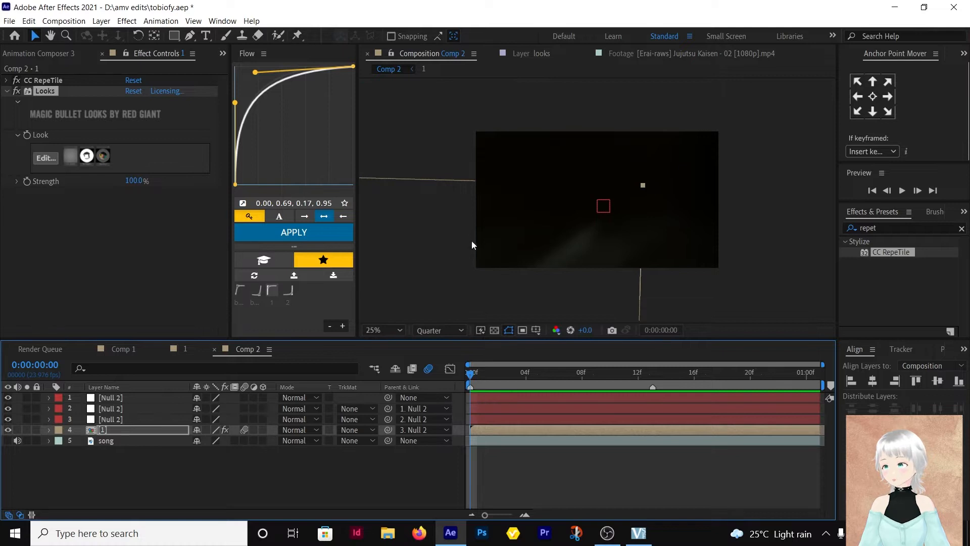
mouse_move(282, 495)
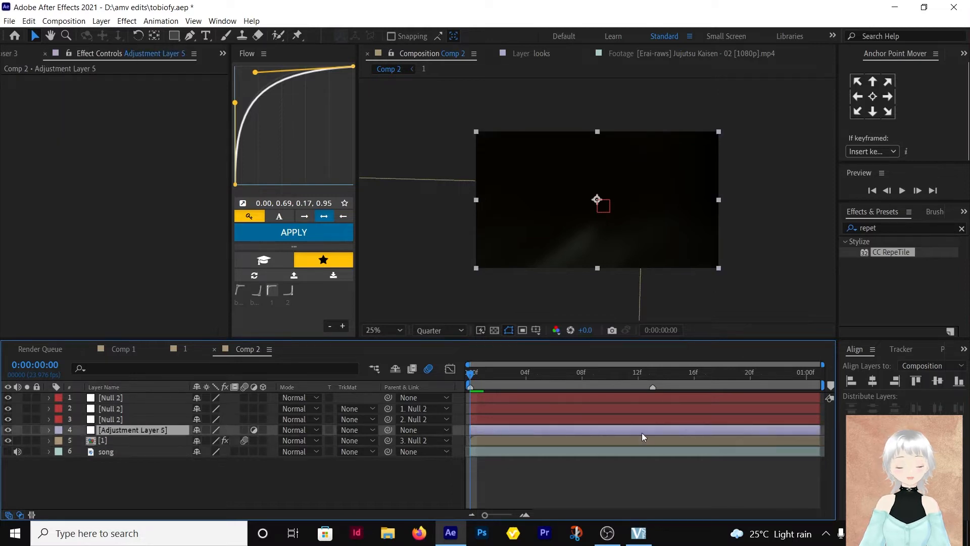
- Apply Twitch to the adjustment layer and enable only the Light and Slide glitches
text(twi)
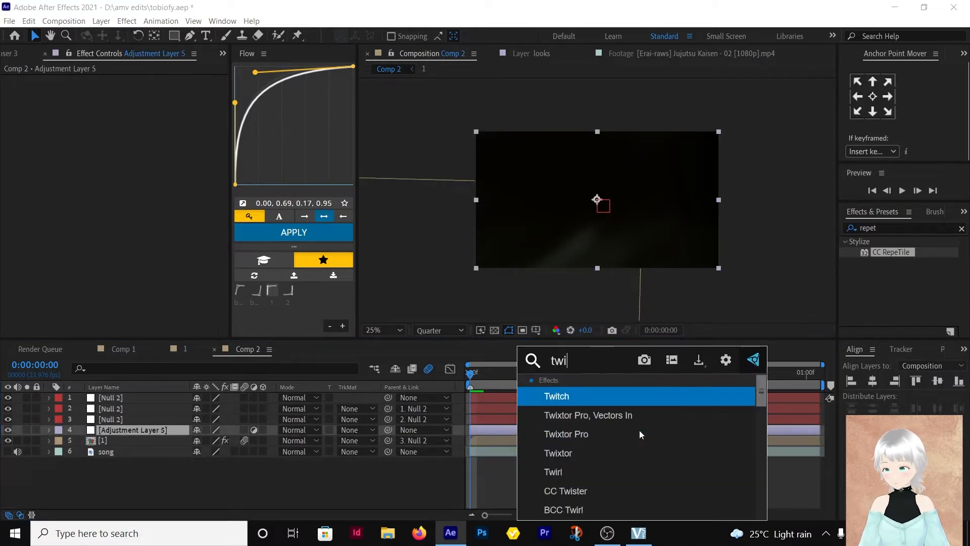
double_click(556, 396)
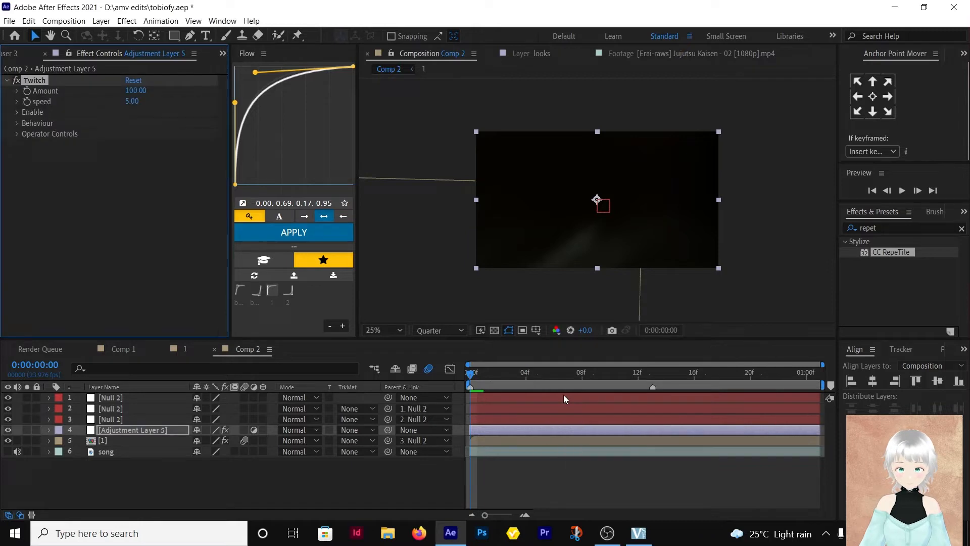
click(16, 112)
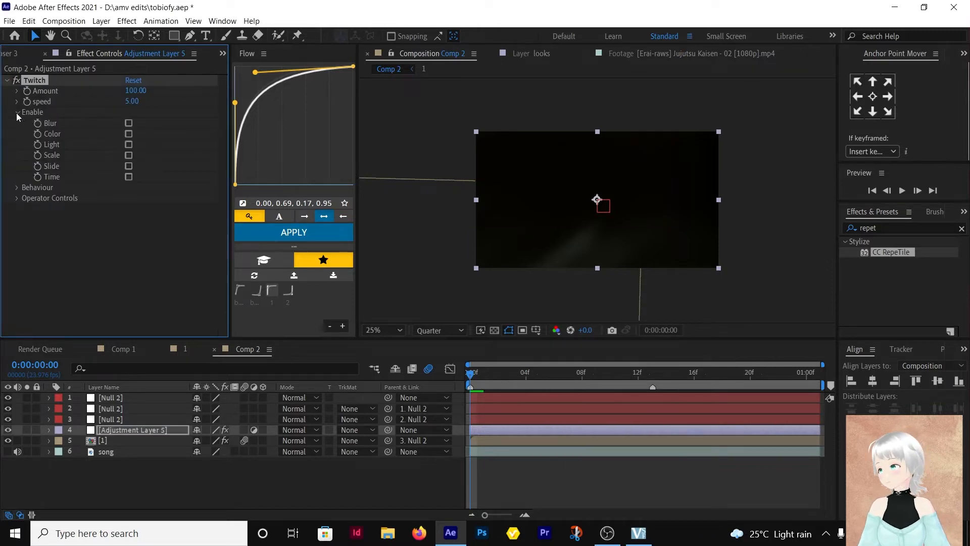
mouse_move(119, 155)
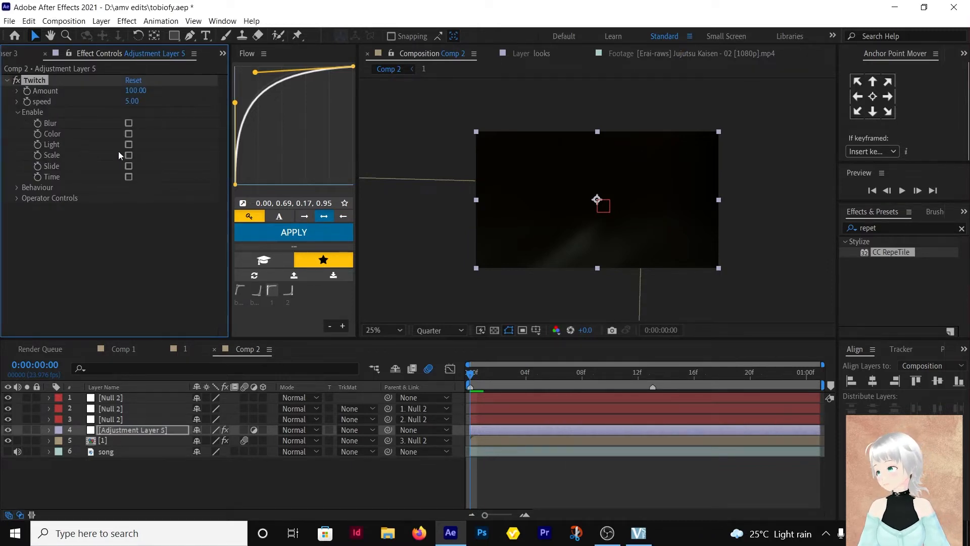
click(129, 144)
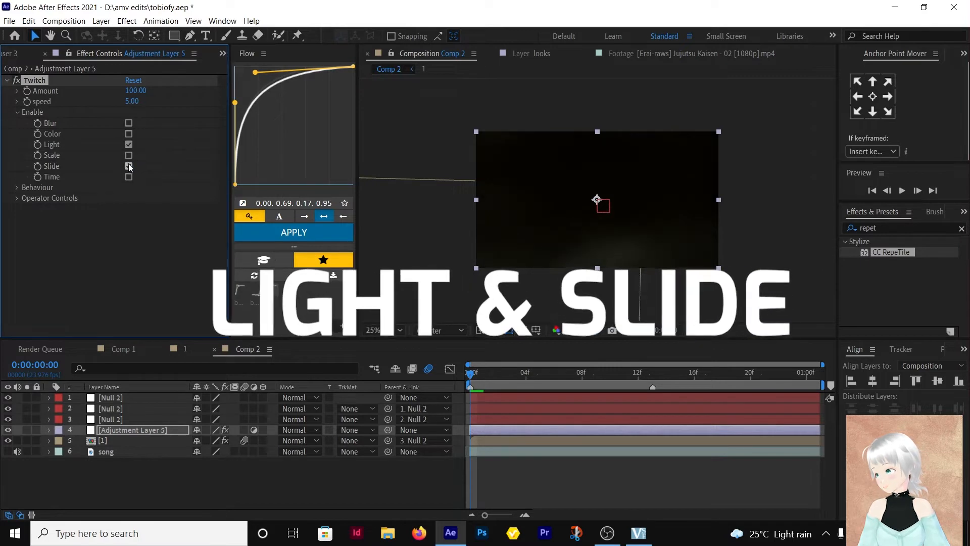
click(128, 166)
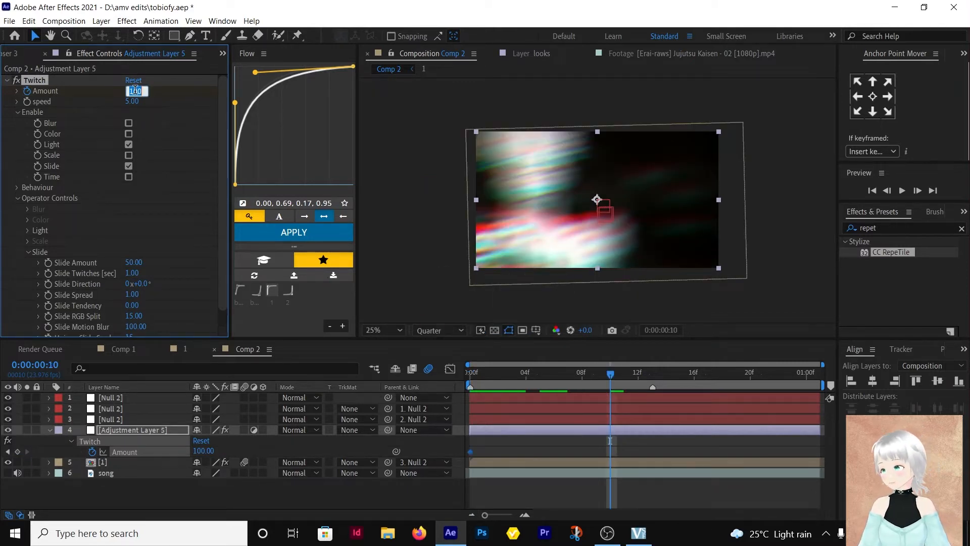
- Keyframe Twitch Amount 0 → 100 → 0 around the transition, eased with Flow
text(0.)
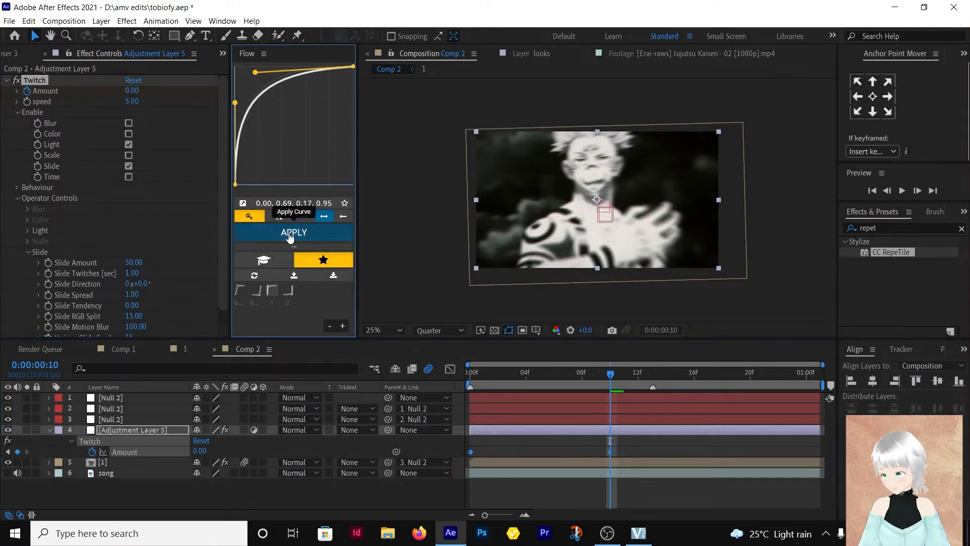
click(293, 232)
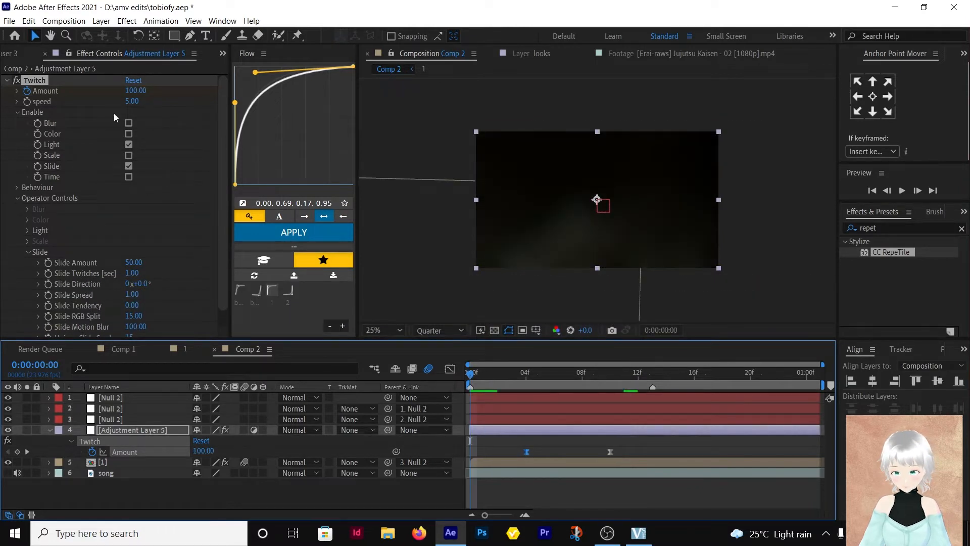
double_click(135, 91)
text(0)
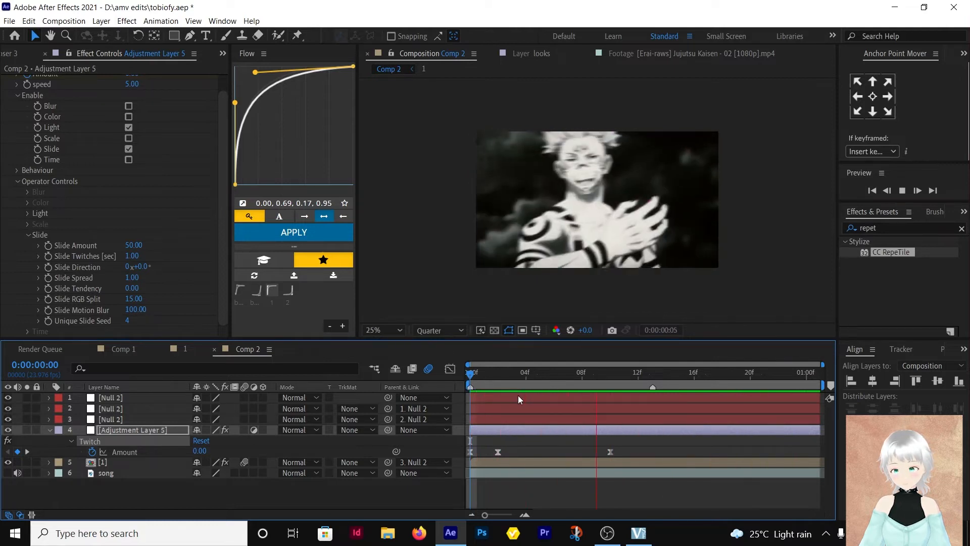
- Bring up the timeline's New layer menu in Comp 2, pointing at Null Object
click(748, 371)
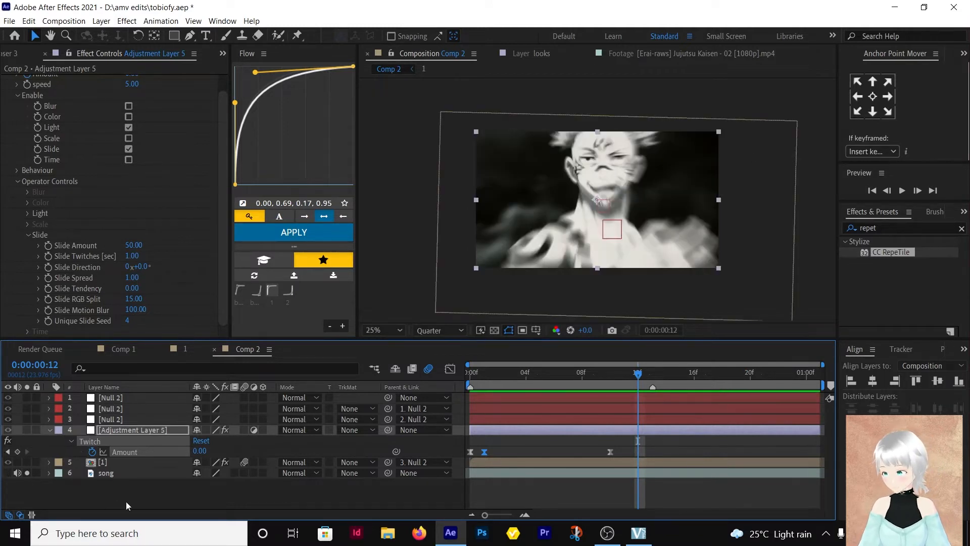
right_click(127, 505)
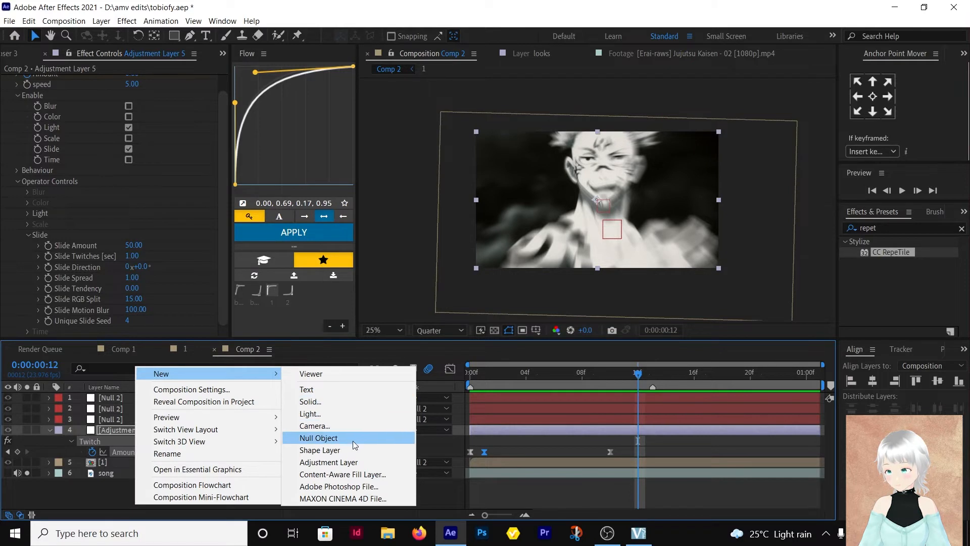
mouse_move(320, 406)
text(optic)
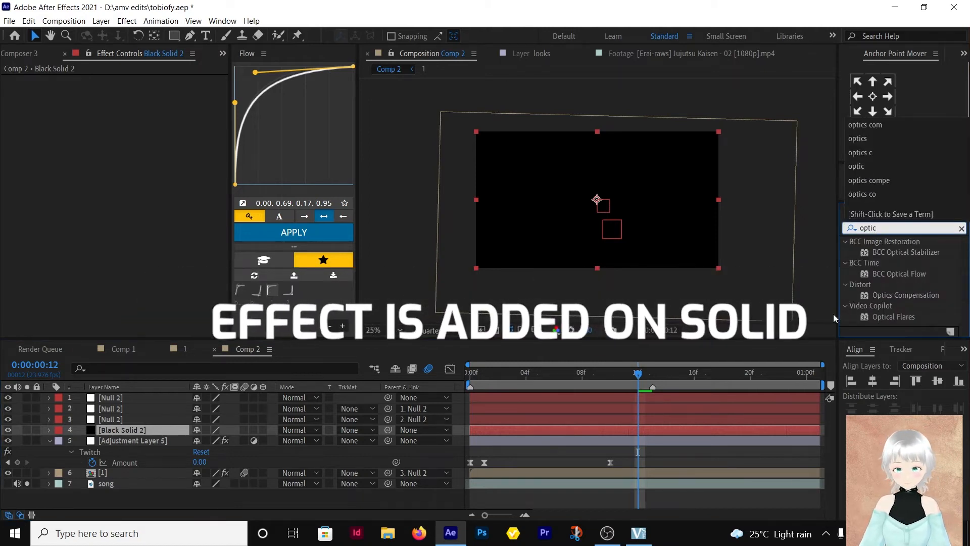
- Apply Optical Flares to the black solid, clearing all elements and adding a single Glow
double_click(893, 317)
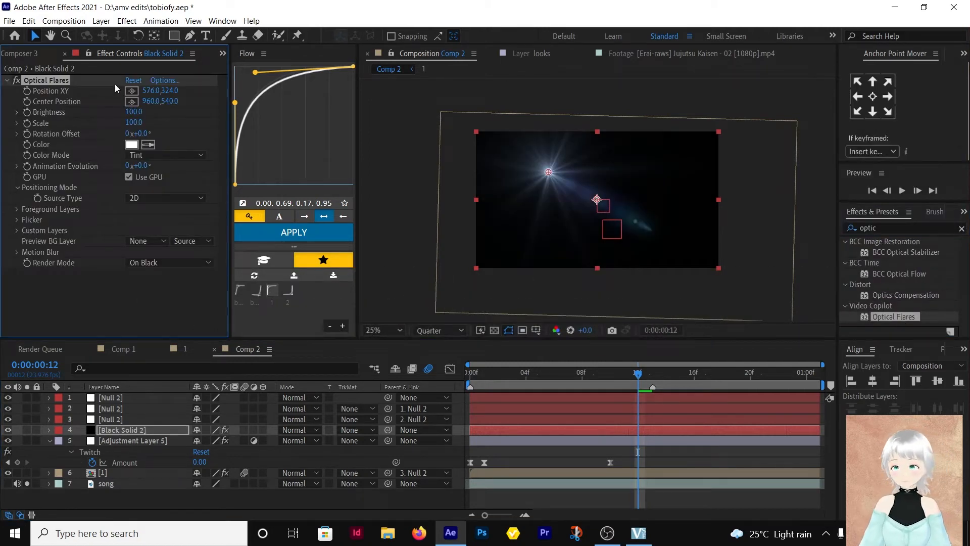
click(163, 81)
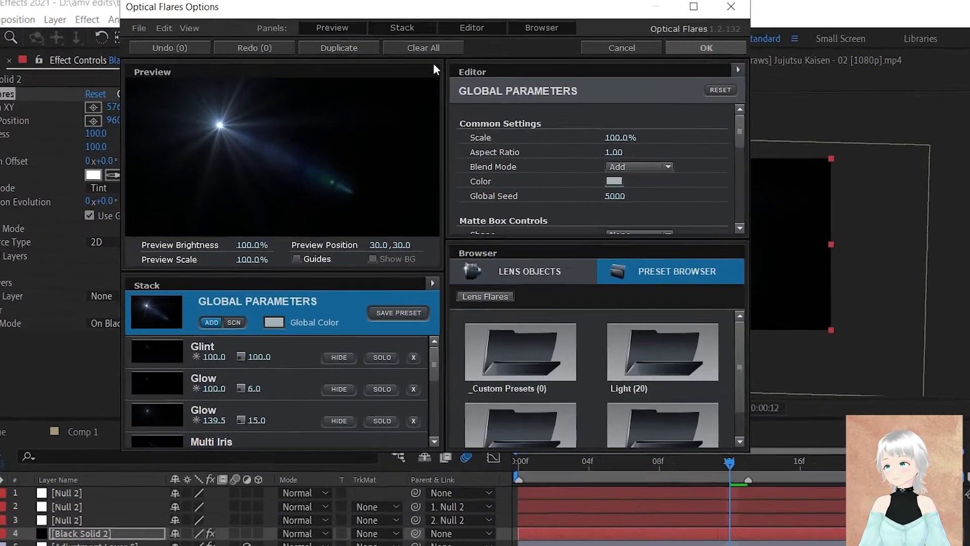
click(625, 365)
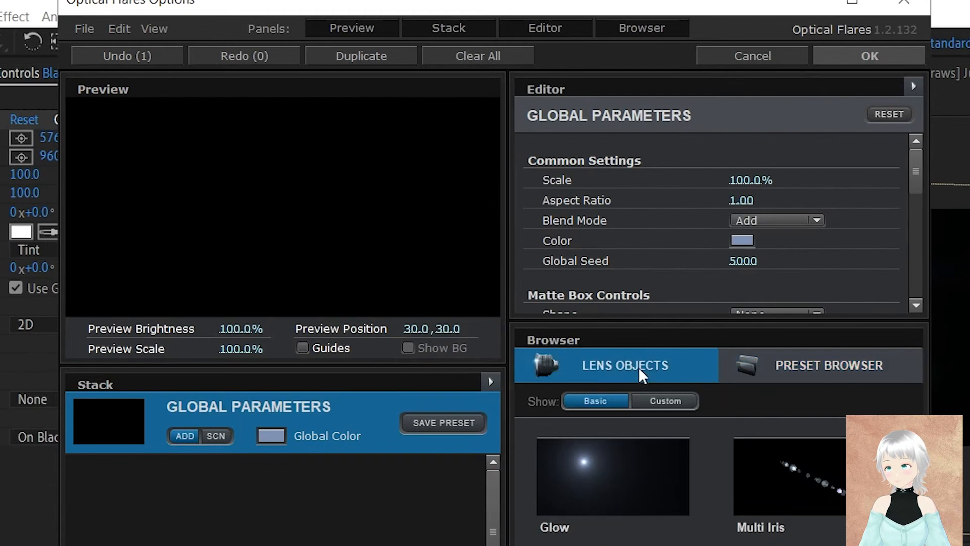
double_click(612, 475)
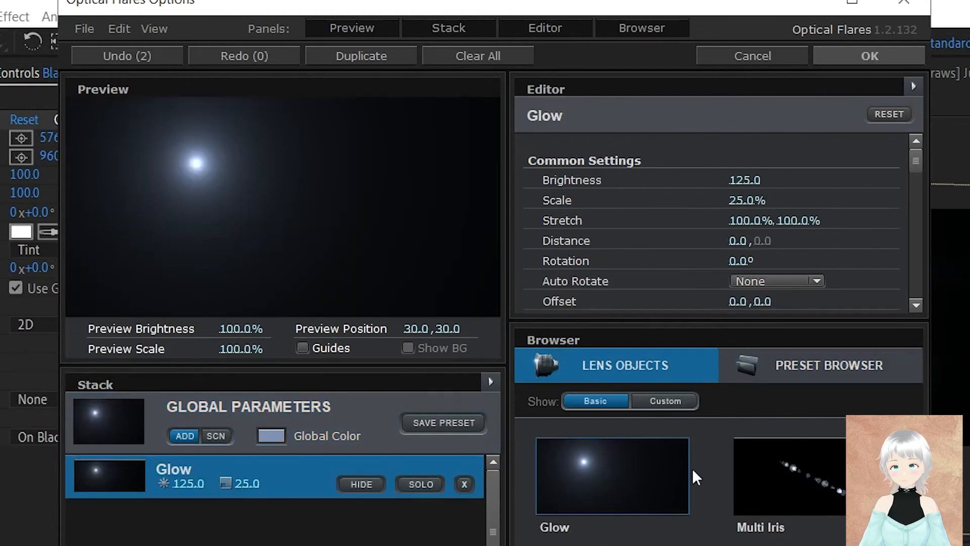
click(869, 55)
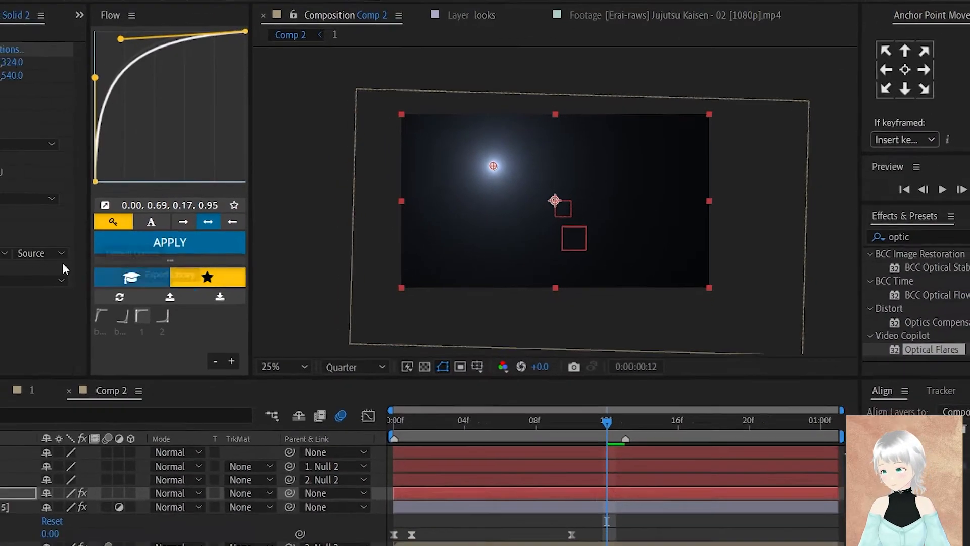
- Render the glow flare On Transparent and keyframe its Brightness at 200
click(167, 262)
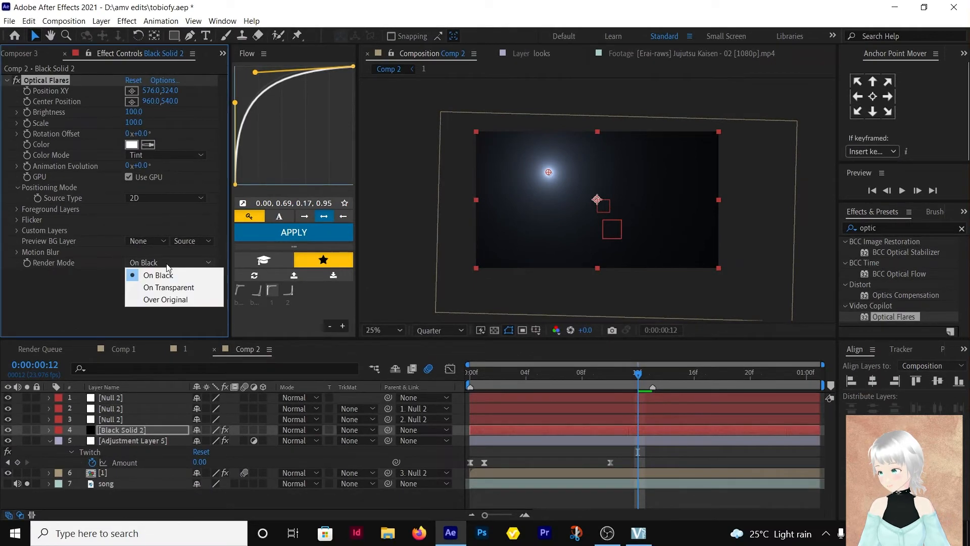
click(168, 287)
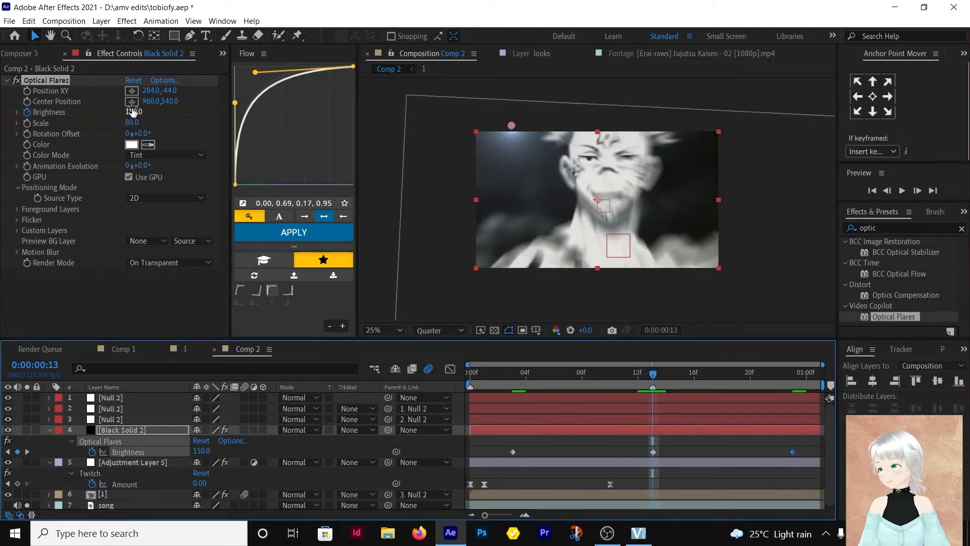
text(200)
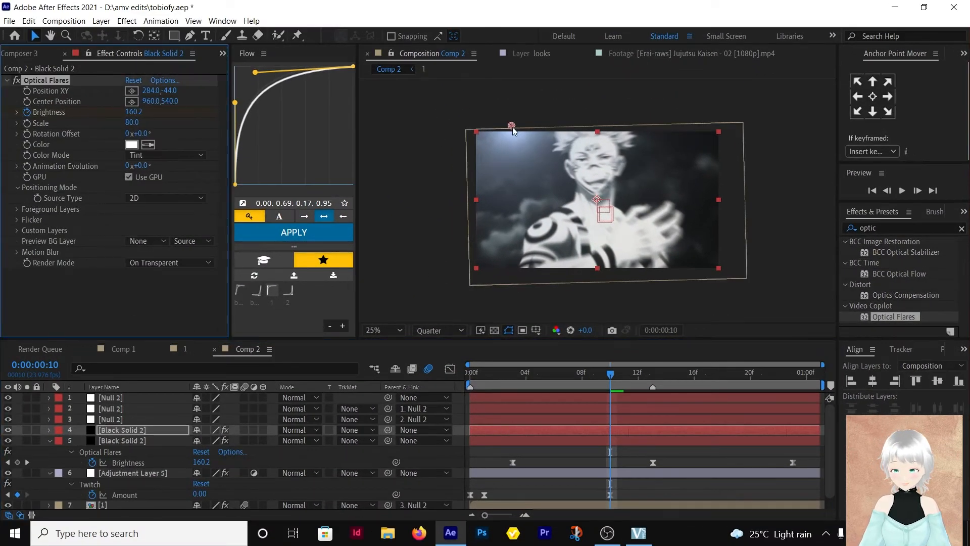
- Move the duplicated flare's position above the frame and create a new adjustment layer
drag(511, 125, 689, 121)
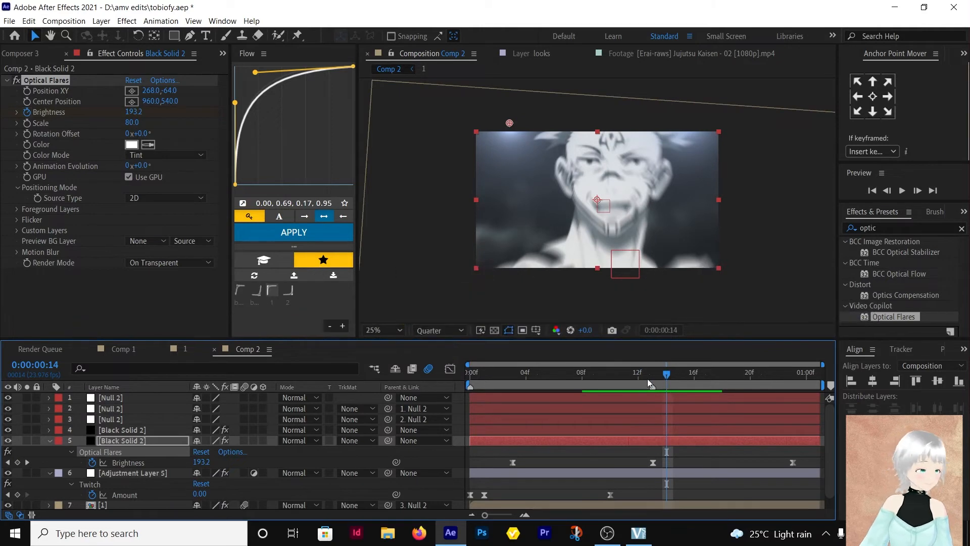
click(610, 373)
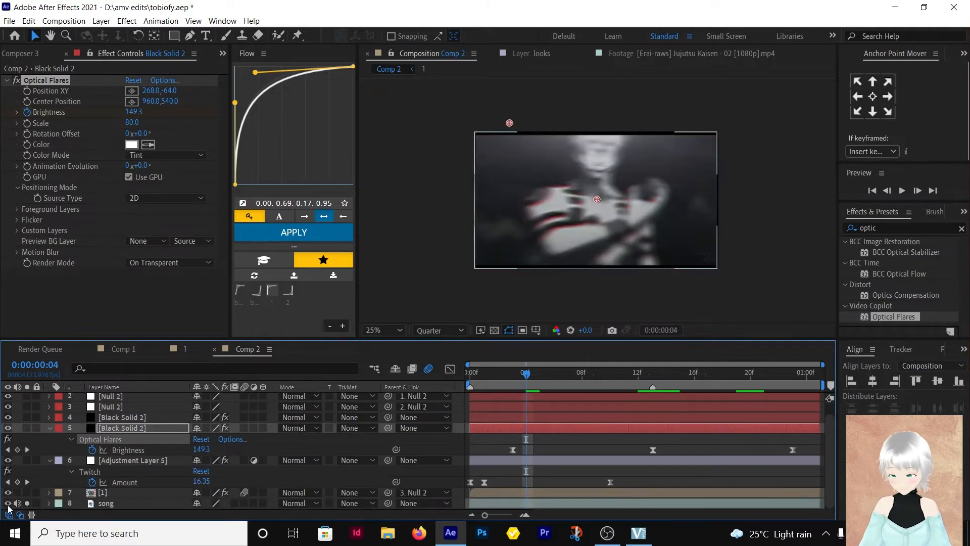
click(611, 372)
text(loo)
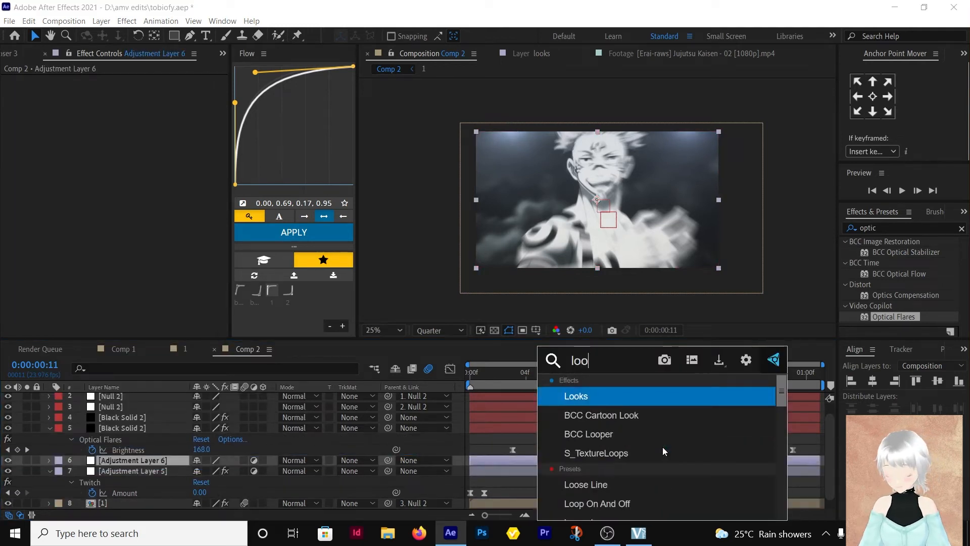
- Apply the Looks effect to the adjustment layer and open its Magic Bullet editor
double_click(576, 396)
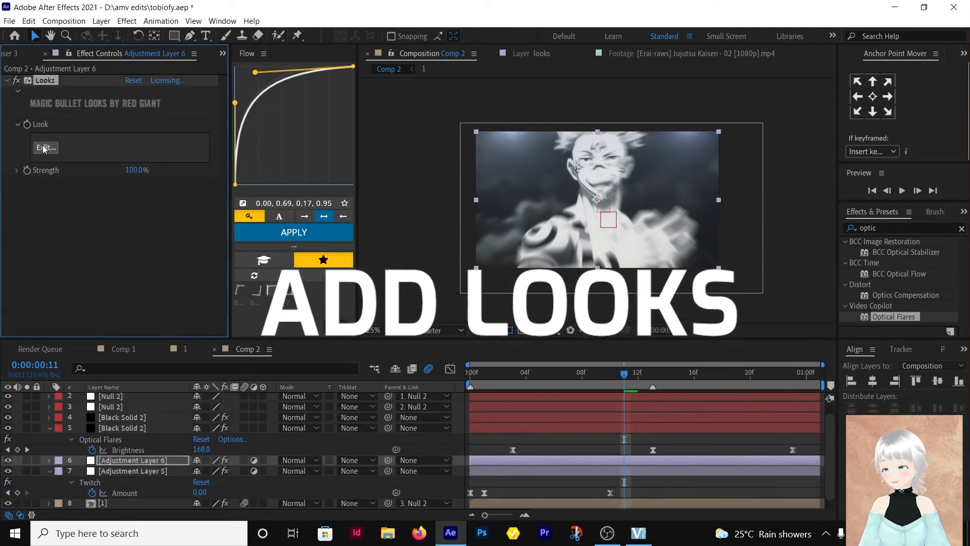
click(45, 147)
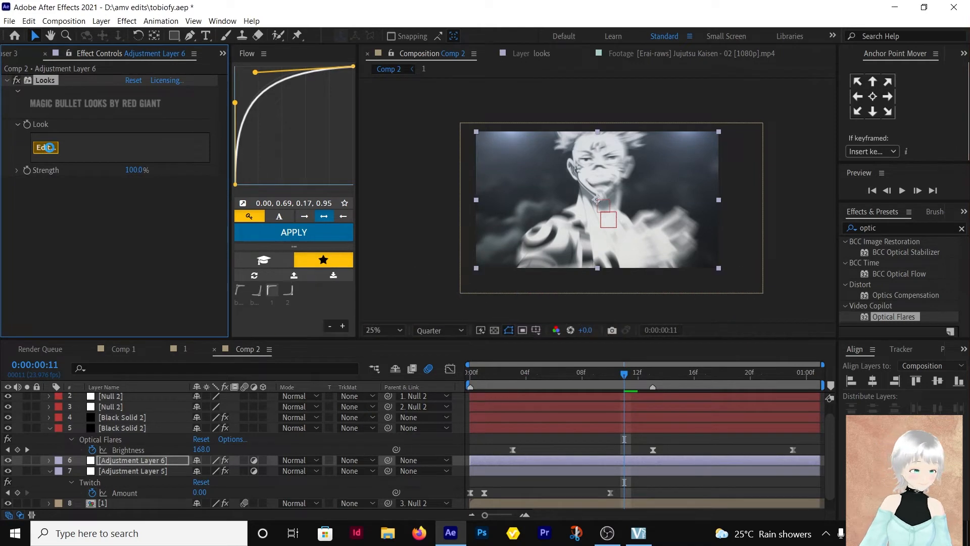
click(45, 147)
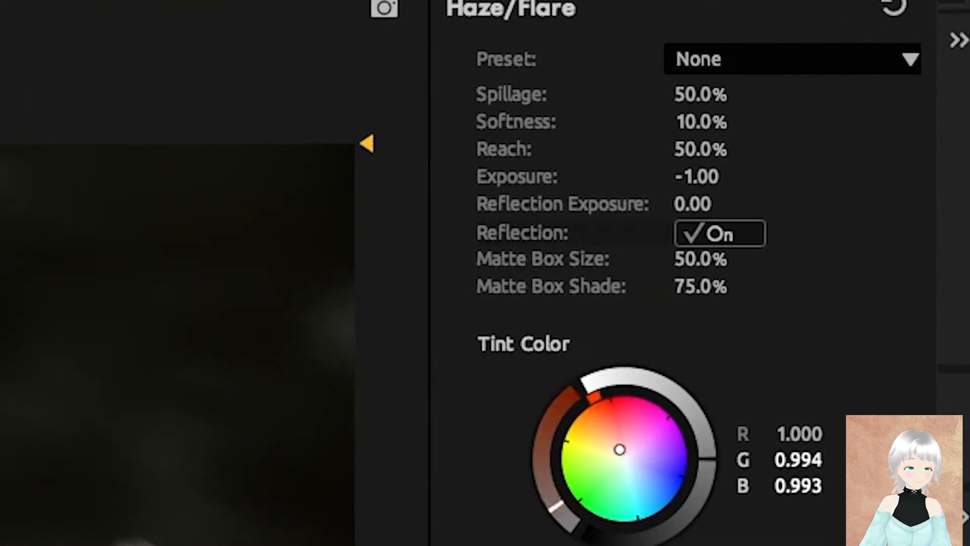
- Tint the Haze/Flare toward blue and set its Spillage to 30%
drag(619, 449, 625, 458)
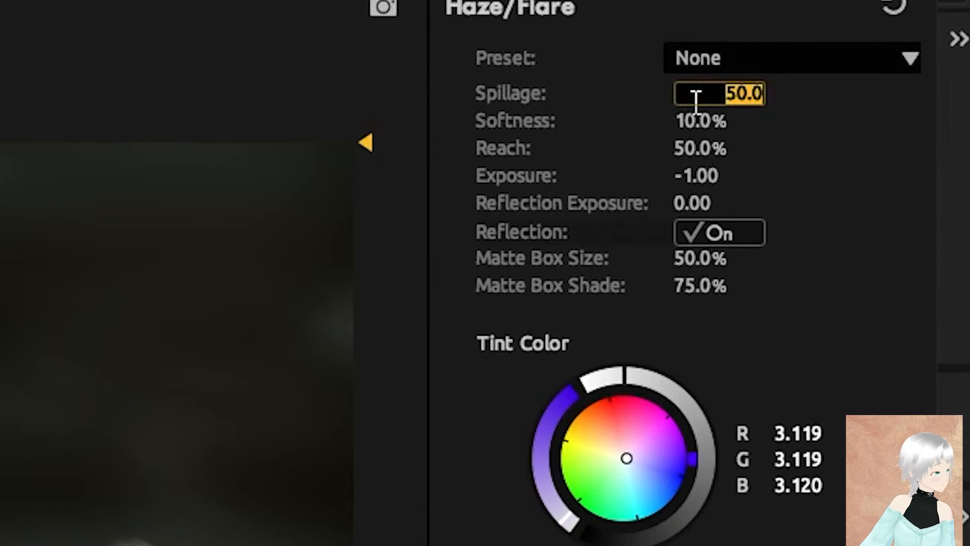
text(30)
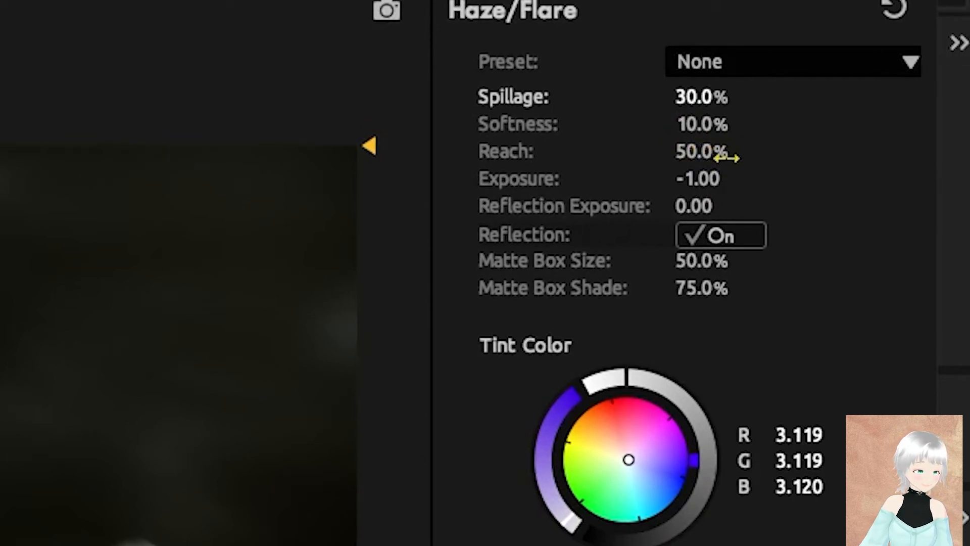
mouse_move(727, 285)
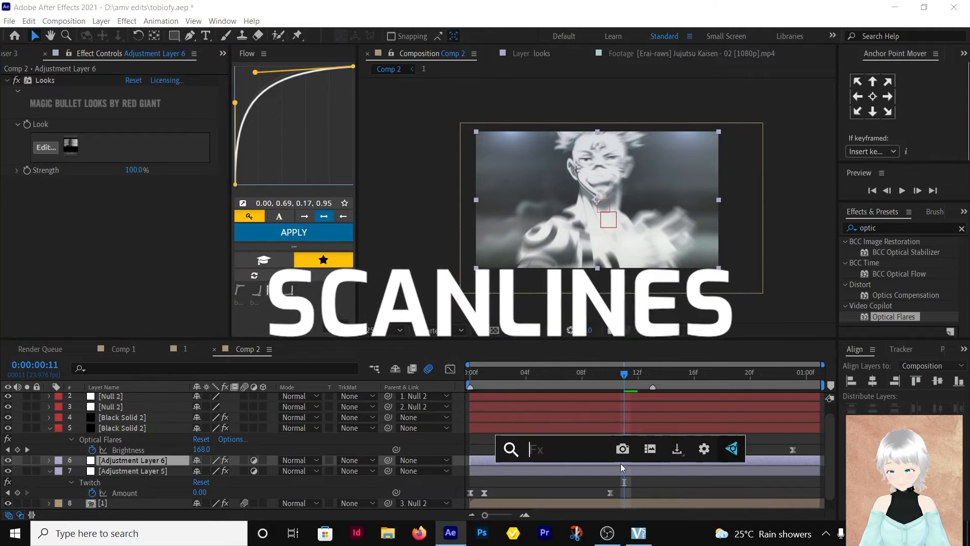
- Apply S_ScanLines to Adjustment Layer 6, then search effects for 'camer'
text(sca)
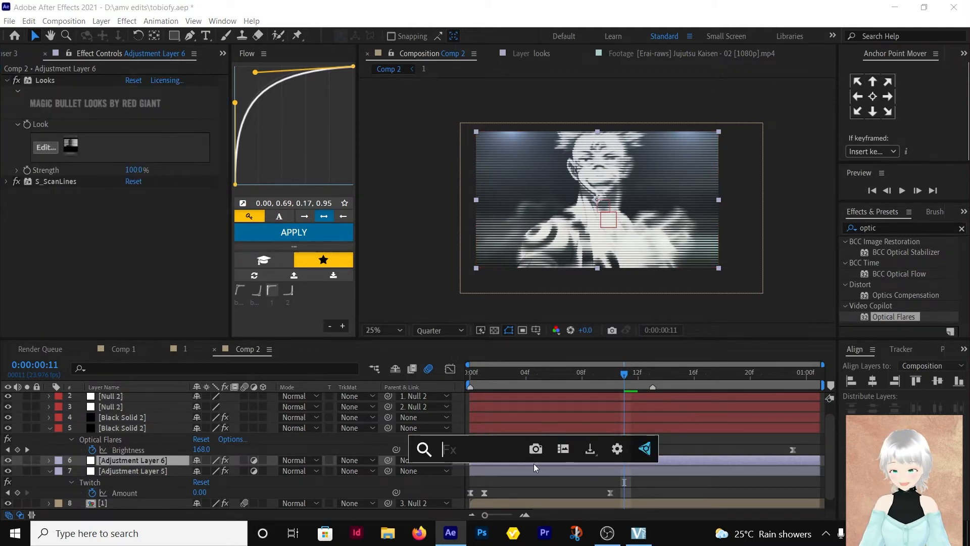
text(camer)
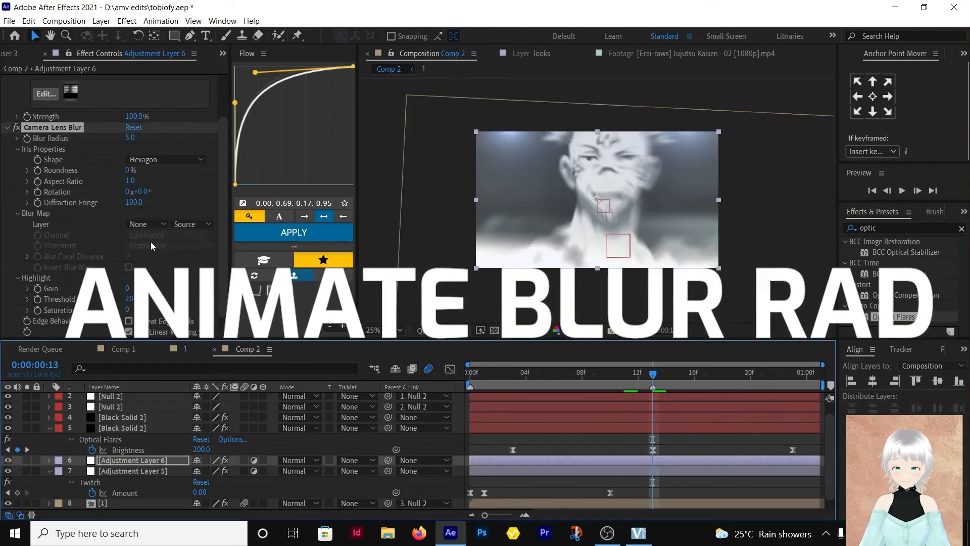
- Set Camera Lens Blur's Blur Radius to 40
click(132, 138)
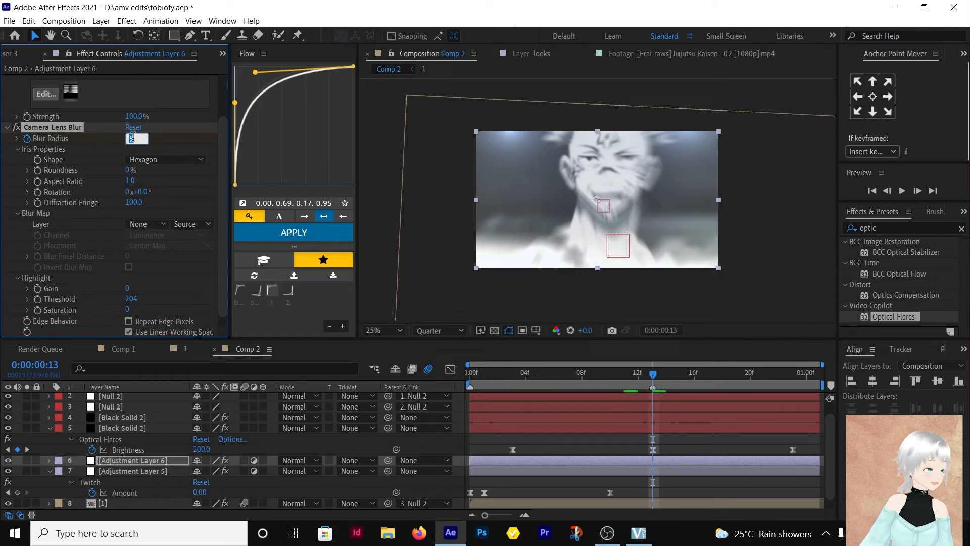
text(40.0)
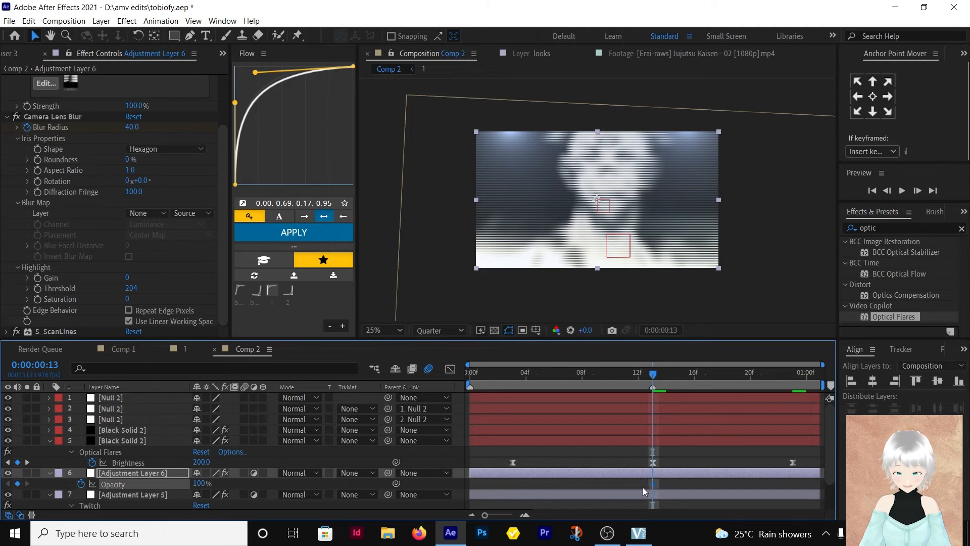
mouse_move(654, 413)
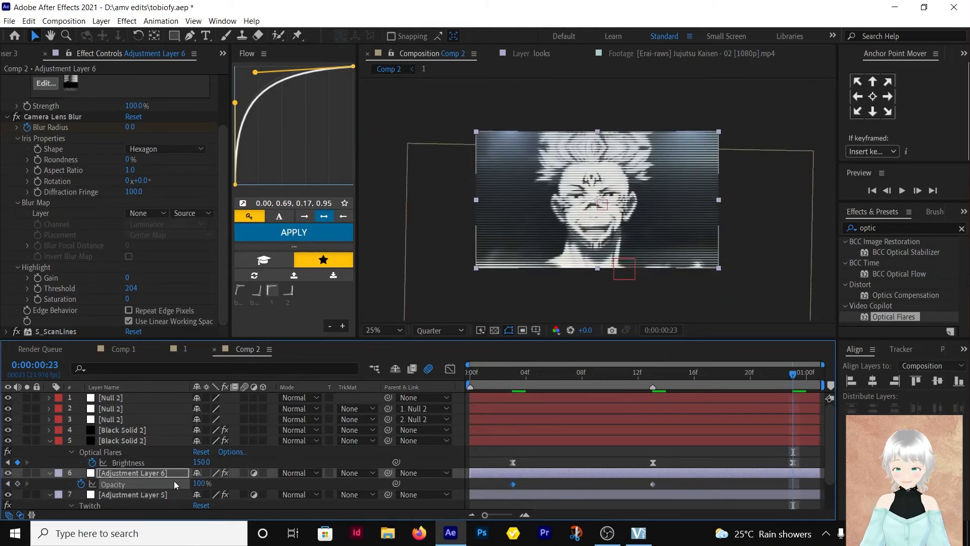
- Ease the Blur Radius keyframes (0, 40, 0) steeply in the Graph Editor
click(202, 484)
text(0)
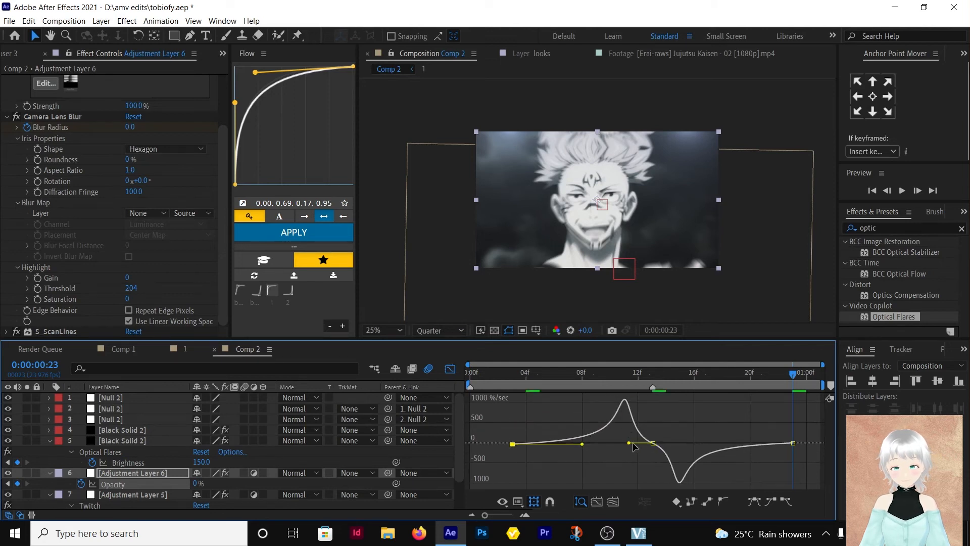
drag(634, 443, 653, 445)
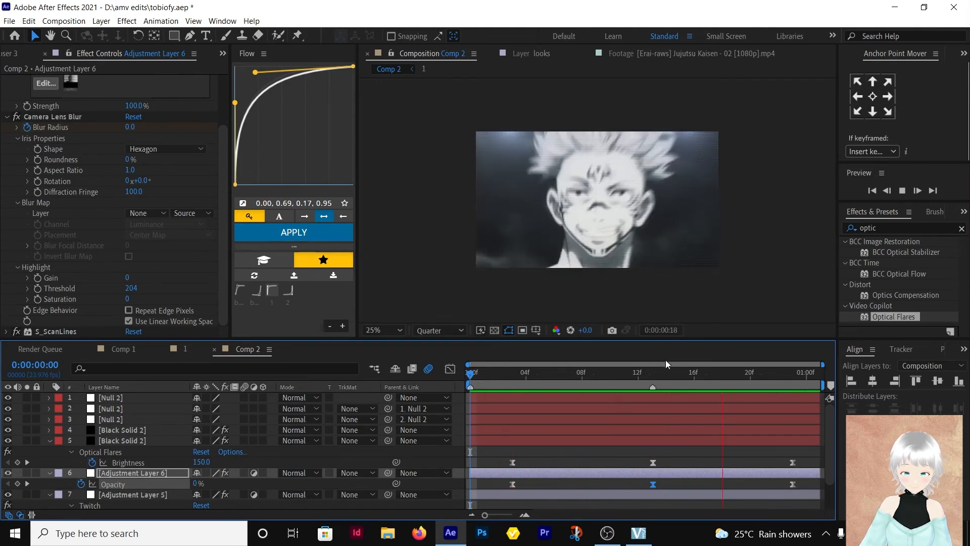
- Stop the Comp 2 preview after playing it from frame 0
click(595, 373)
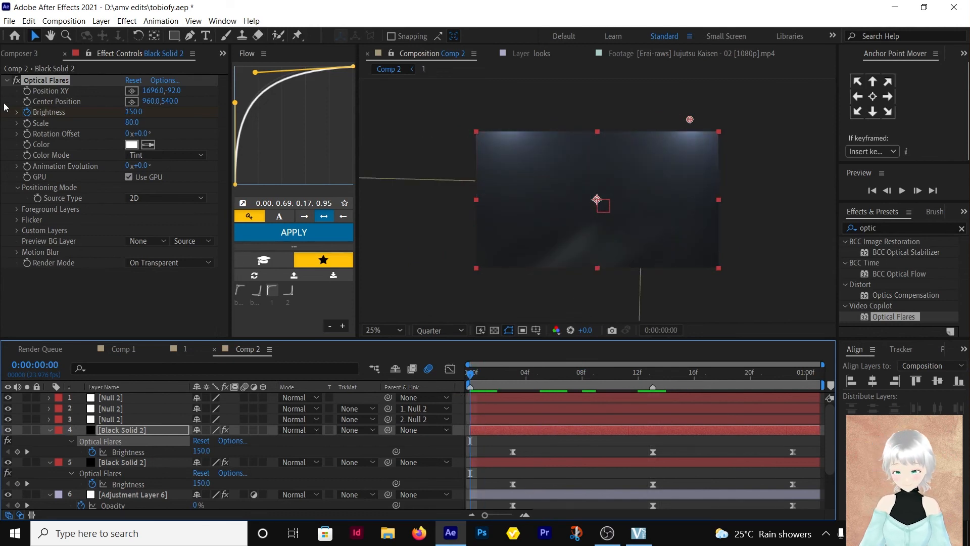
- Select Adjustment Layer 6 and fold its Looks effect in Effect Controls
click(6, 80)
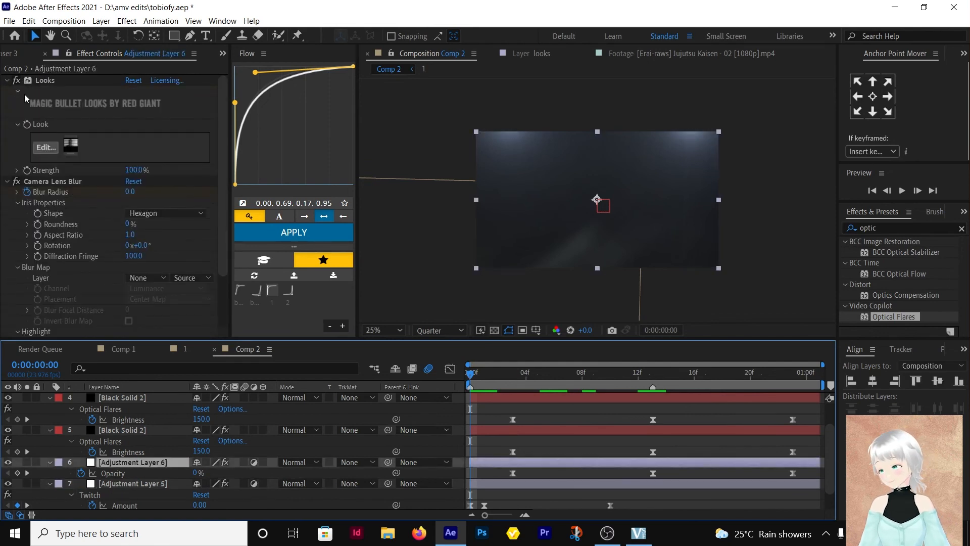
click(6, 80)
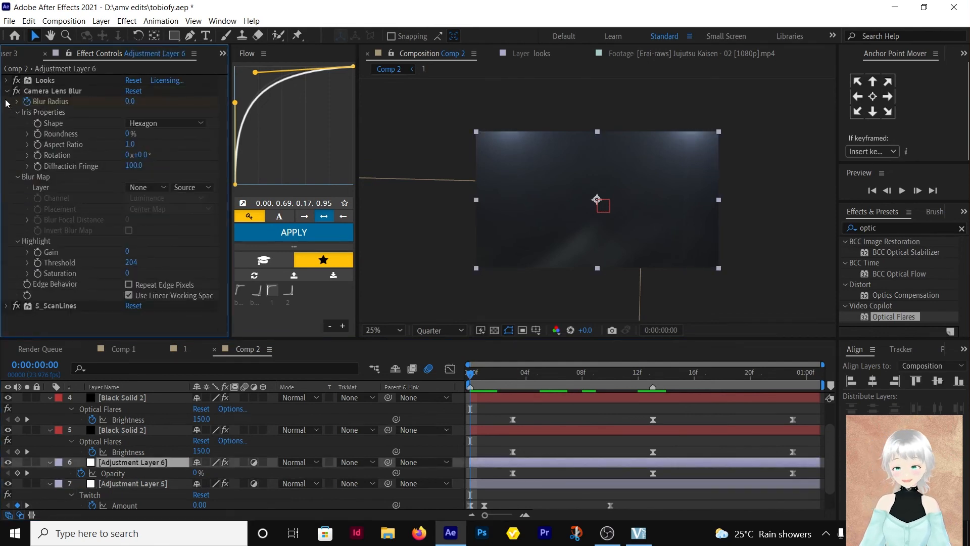